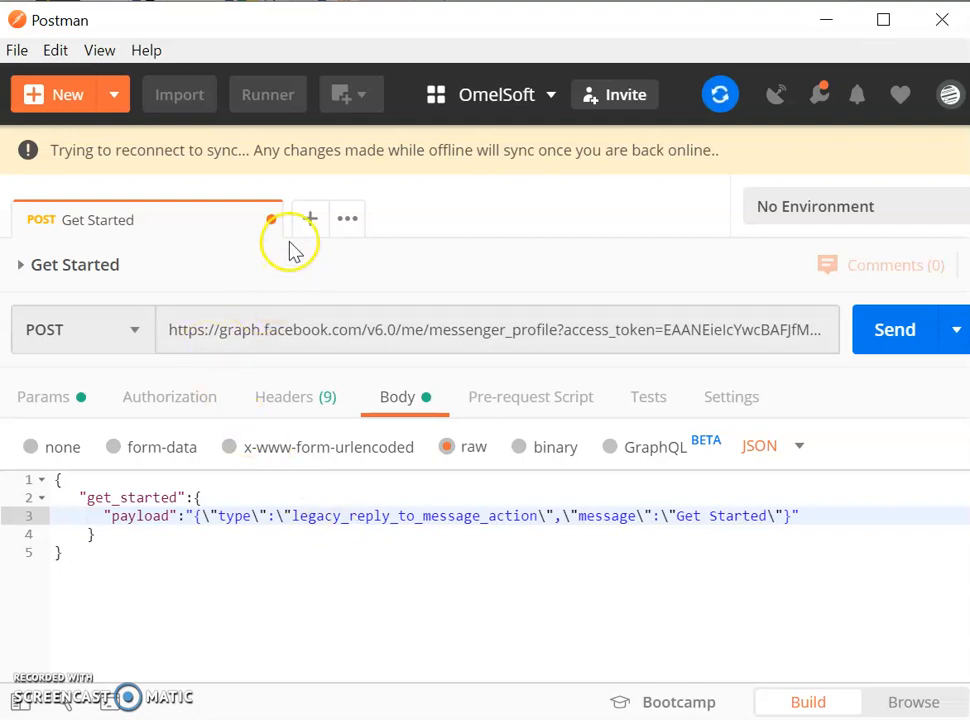
# Step: Start a new untitled request and switch its method to POST
pyautogui.click(310, 218)
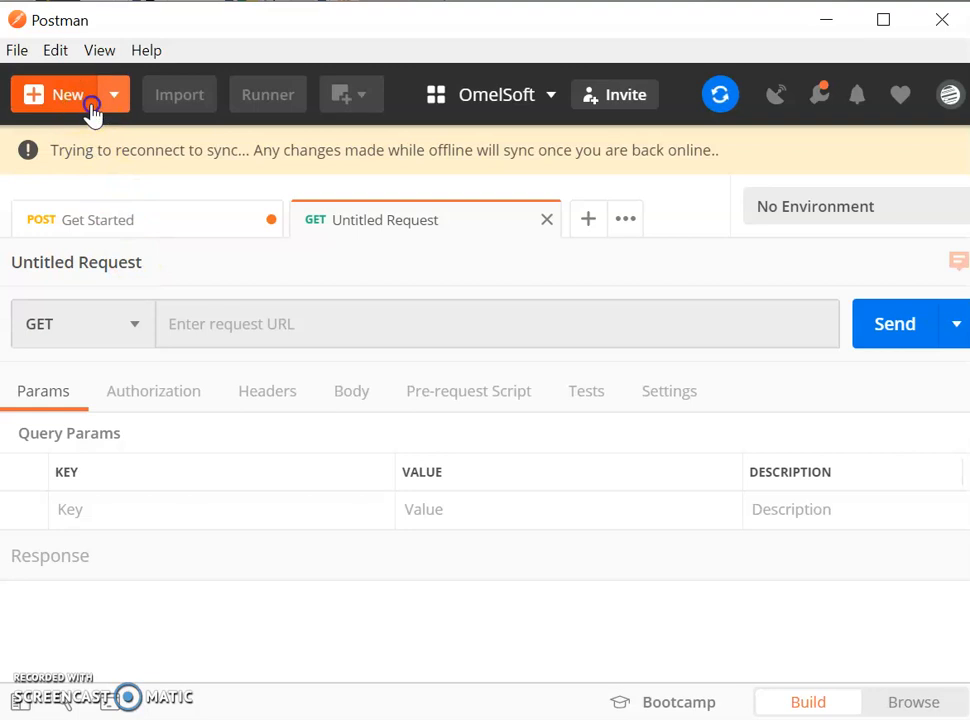
pyautogui.click(52, 94)
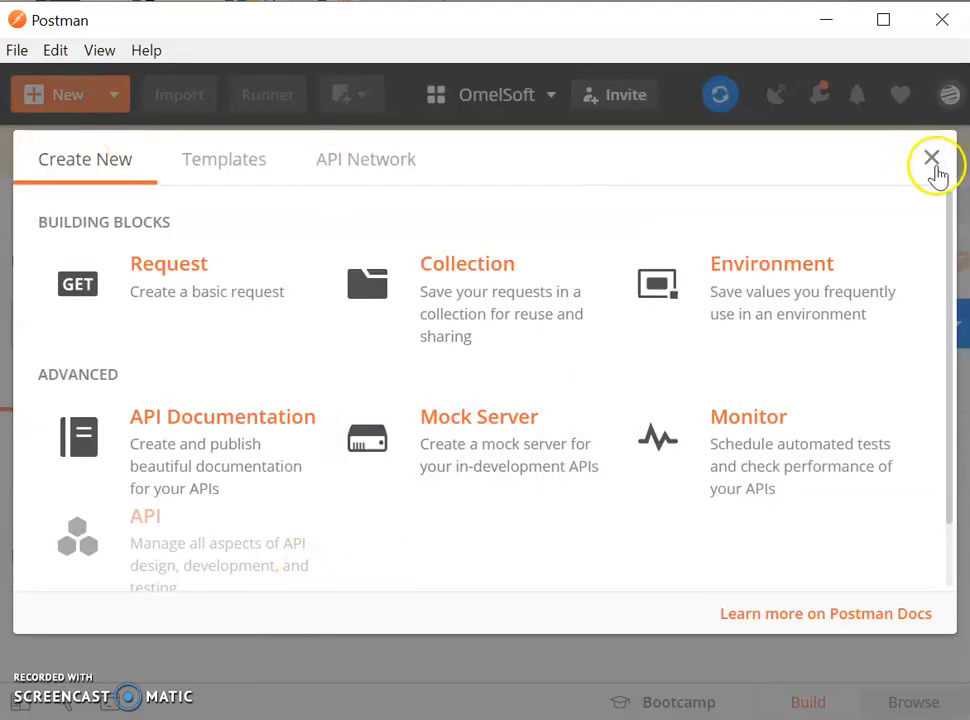
pyautogui.click(932, 158)
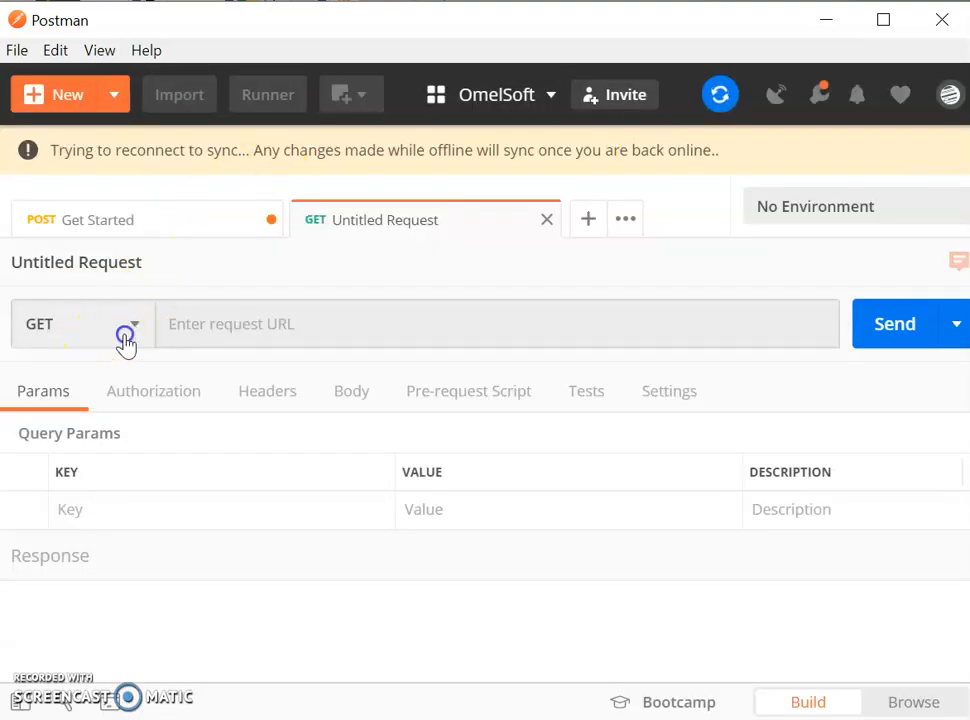
pyautogui.click(80, 324)
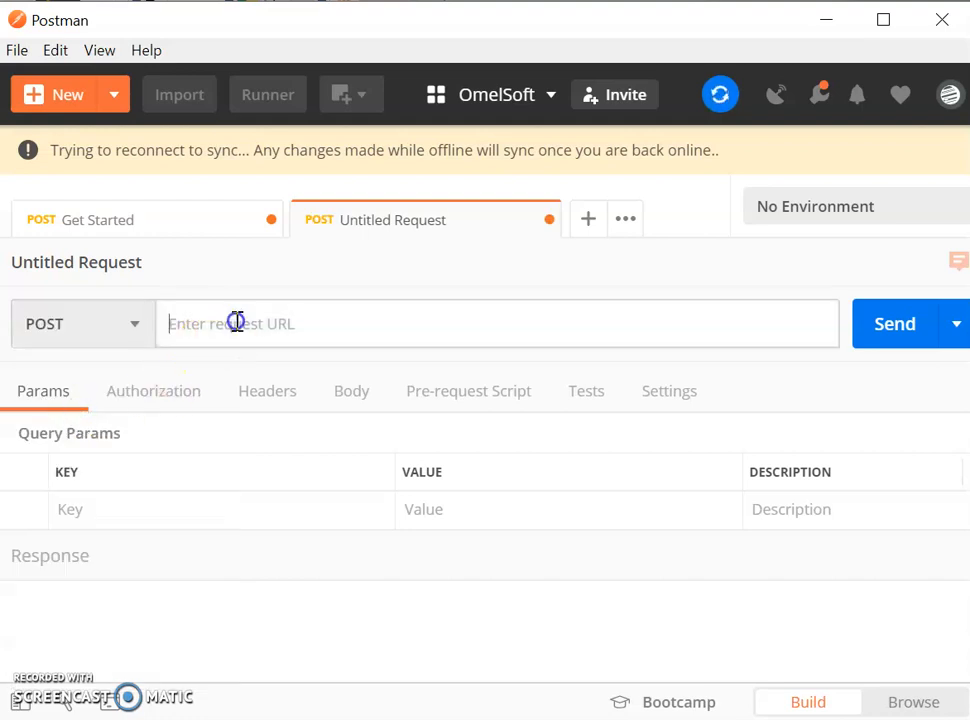
pyautogui.moveTo(140, 230)
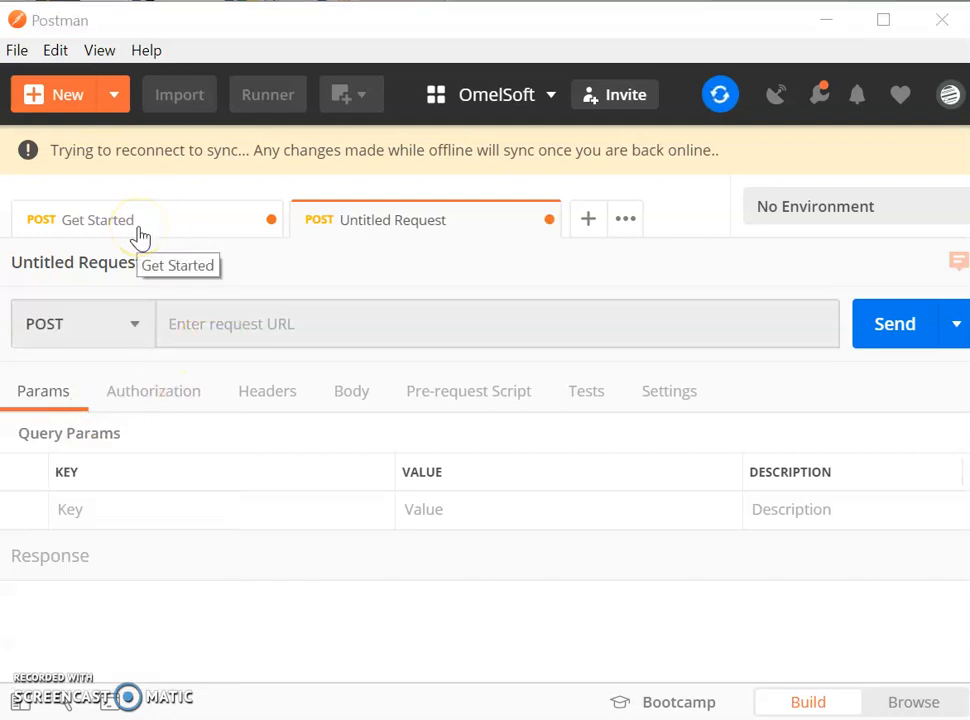
# Step: Copy the messenger_profile URL with access token from the Get Started request into the new request
pyautogui.click(96, 218)
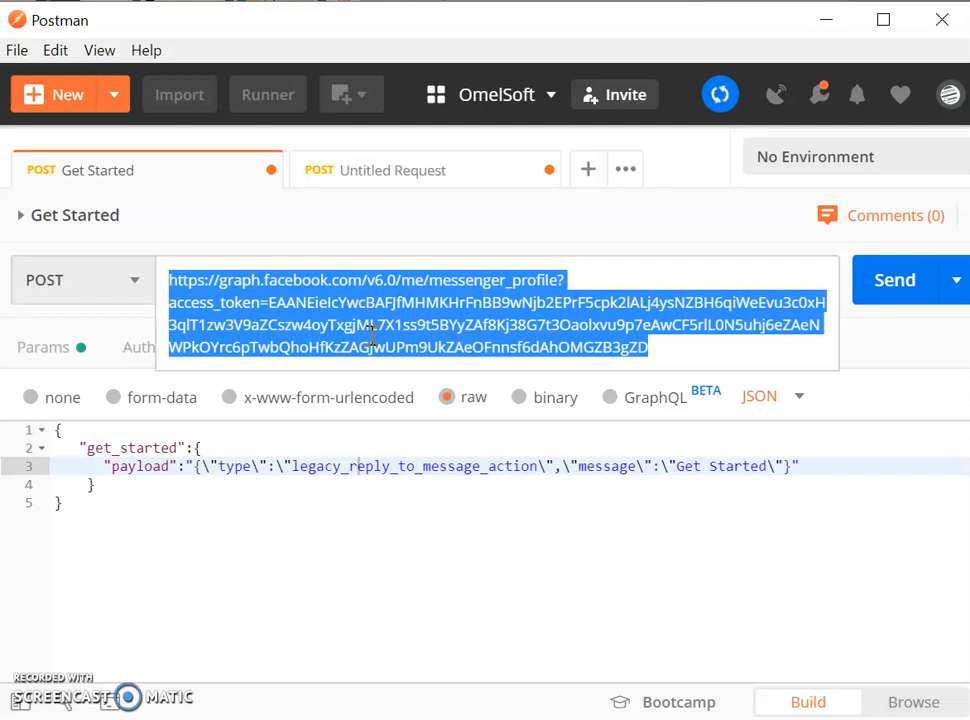
pyautogui.moveTo(292, 312)
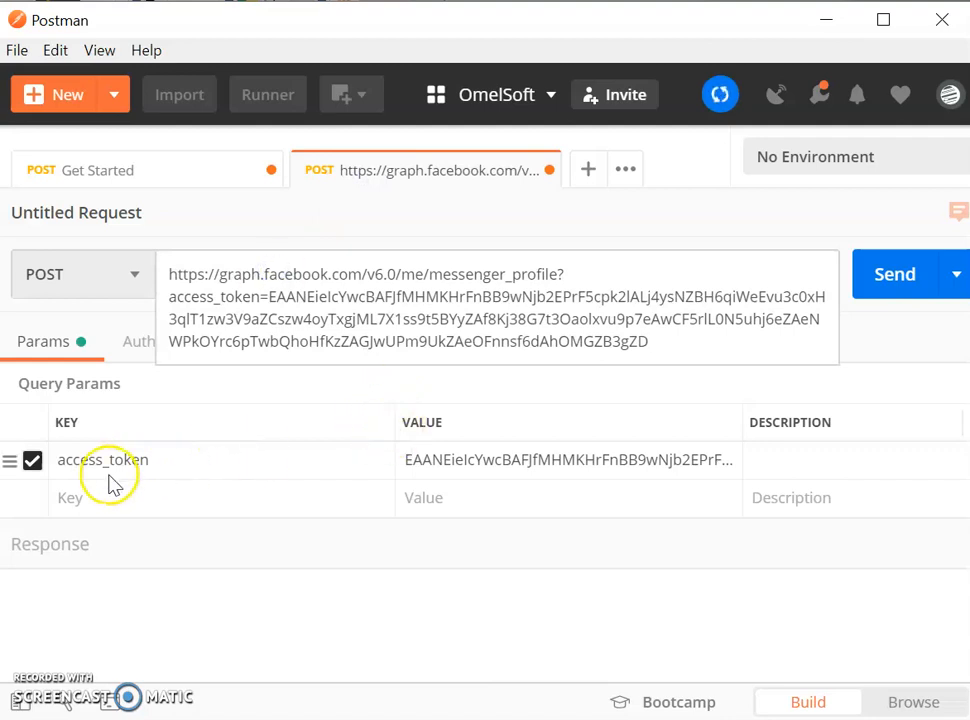
pyautogui.moveTo(224, 444)
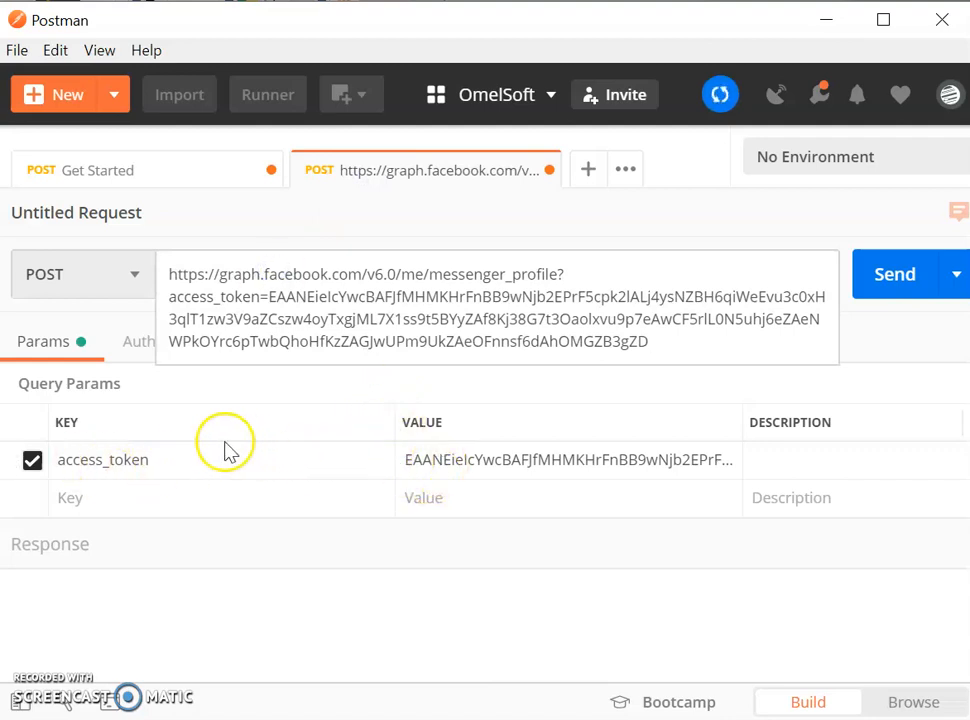
pyautogui.click(284, 340)
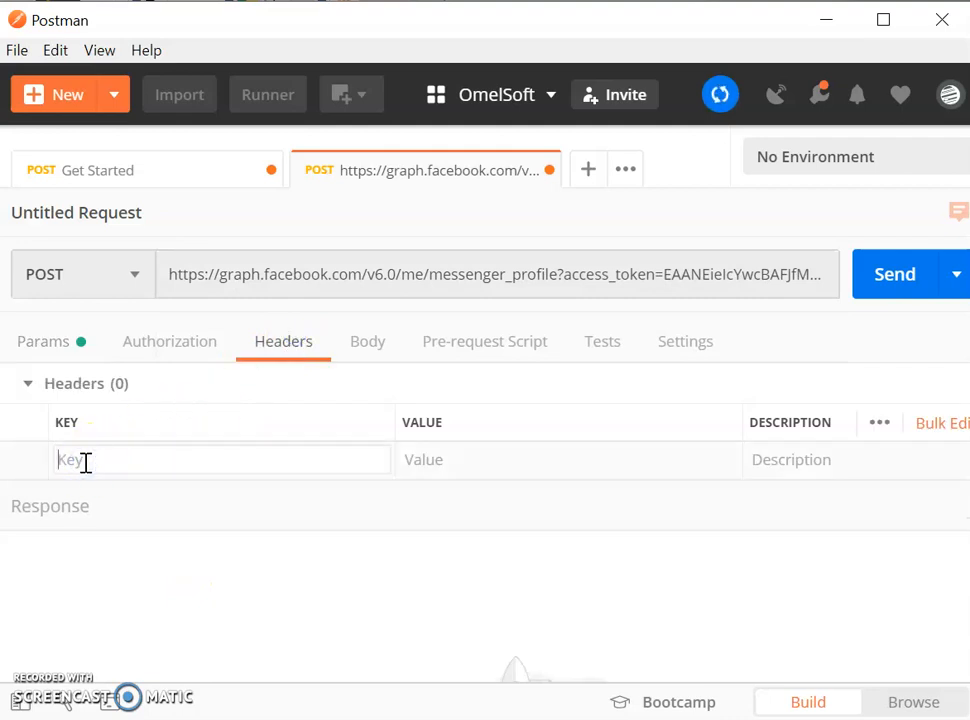
# Step: Add a Content-Type header set to application/json
pyautogui.write('Content')
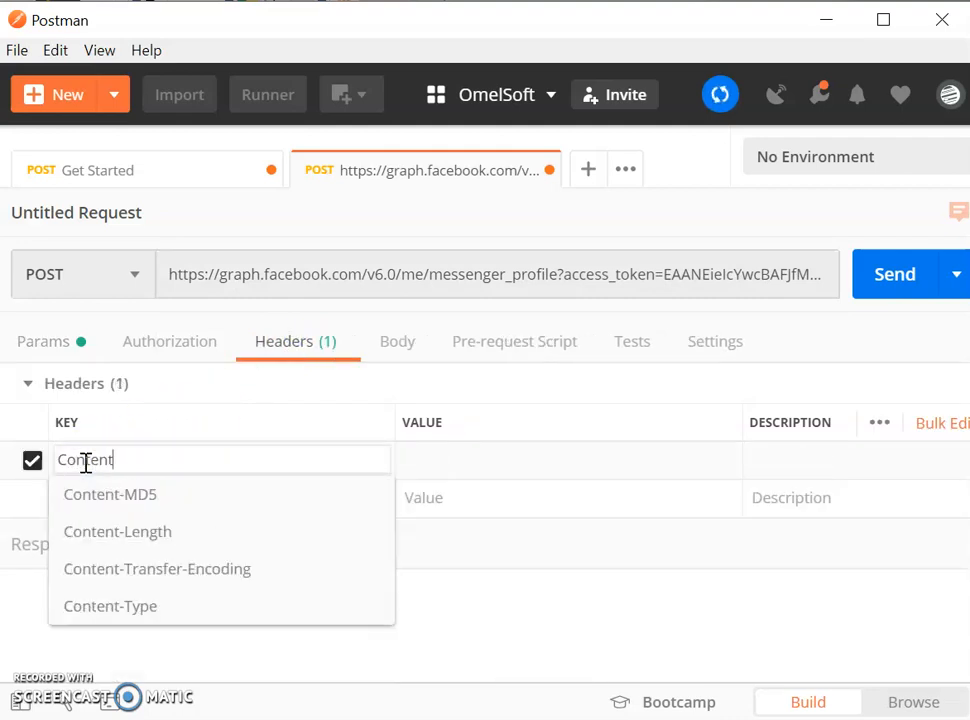
pyautogui.click(110, 606)
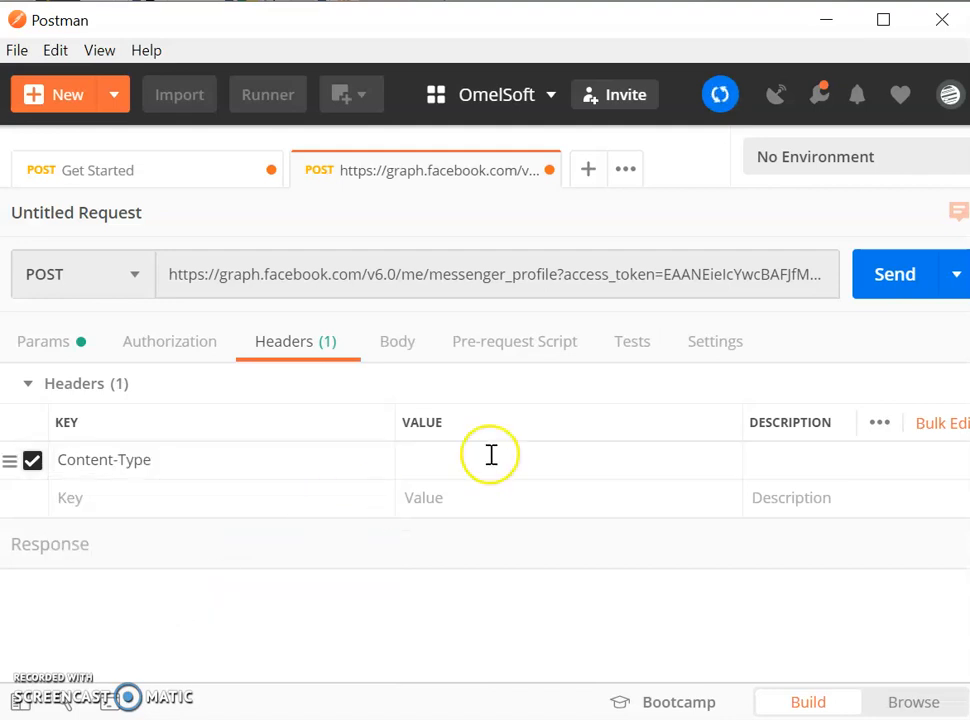
pyautogui.write('applic')
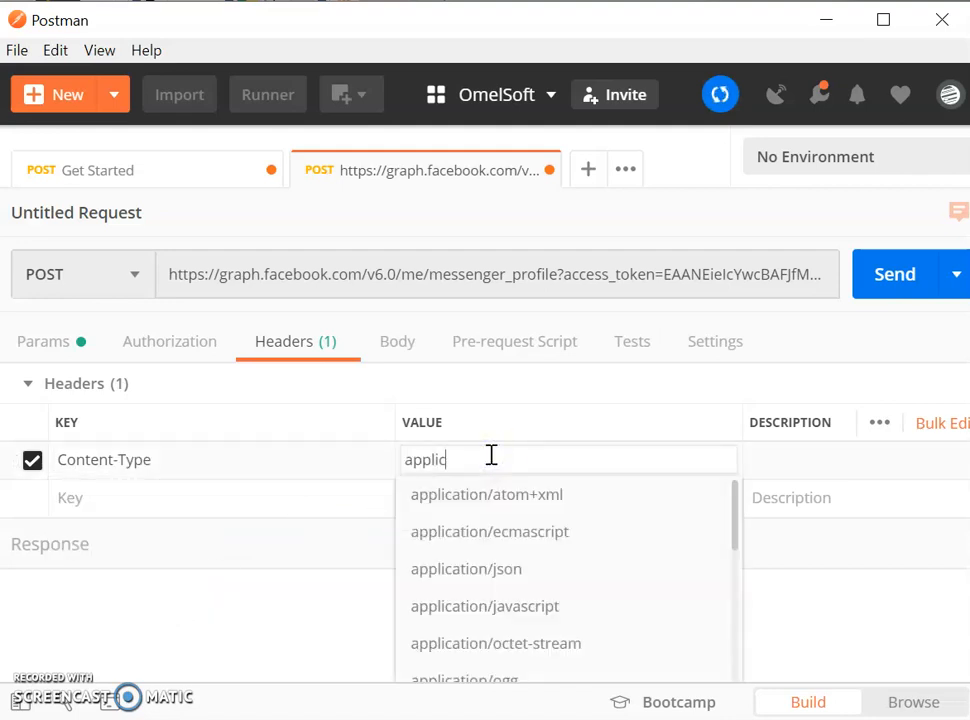
pyautogui.click(464, 568)
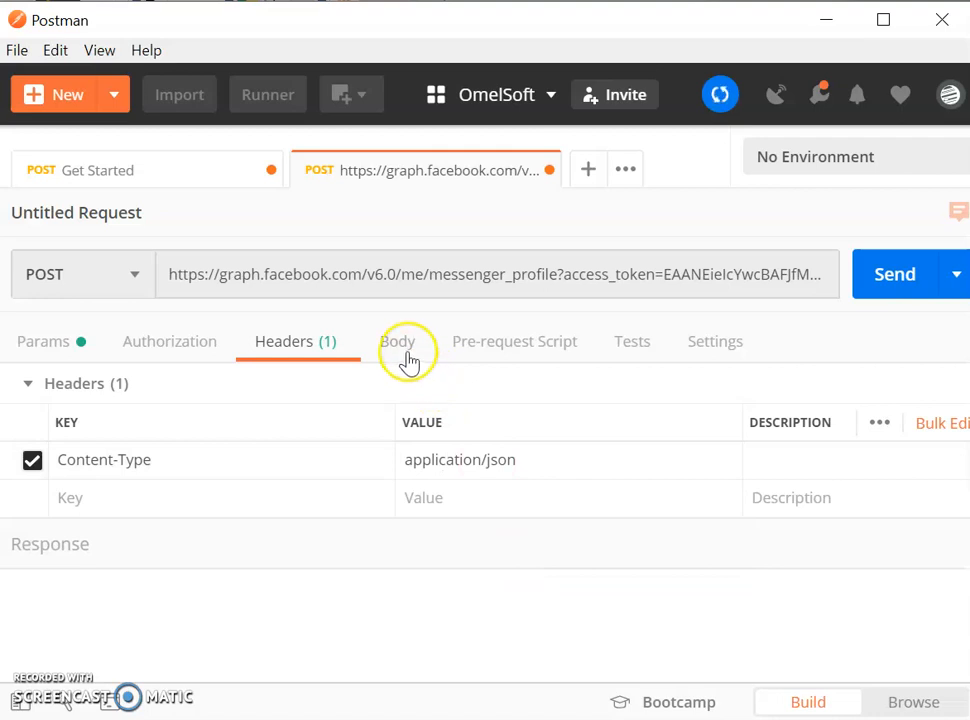
pyautogui.click(396, 340)
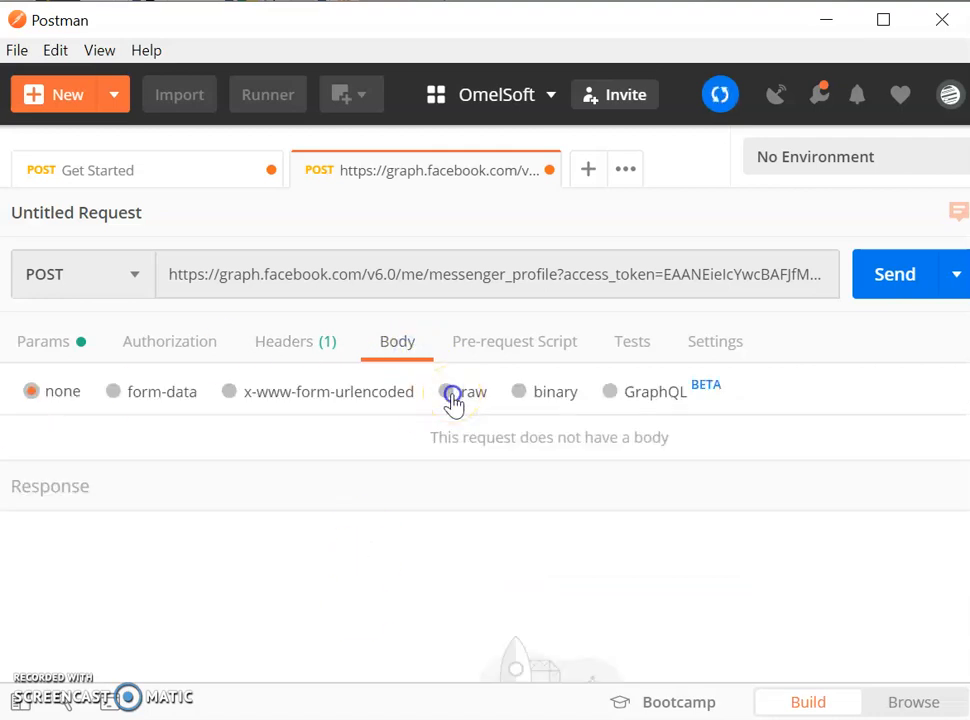
# Step: Set the body to raw JSON with a persistent_menu holding Help and Contact Us postbacks
pyautogui.click(448, 390)
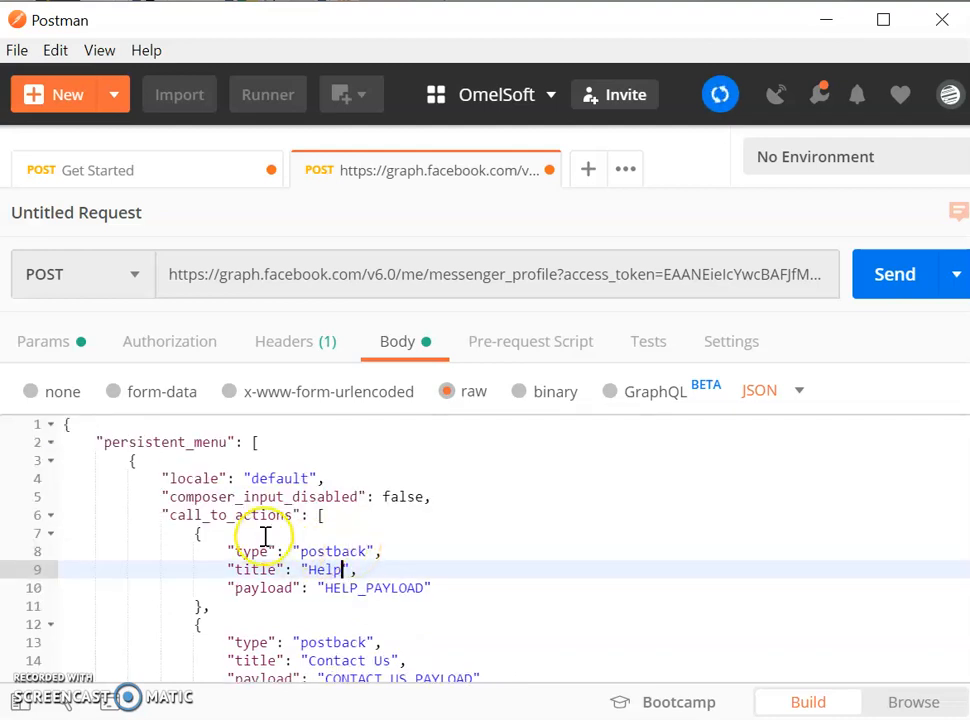
pyautogui.moveTo(296, 532)
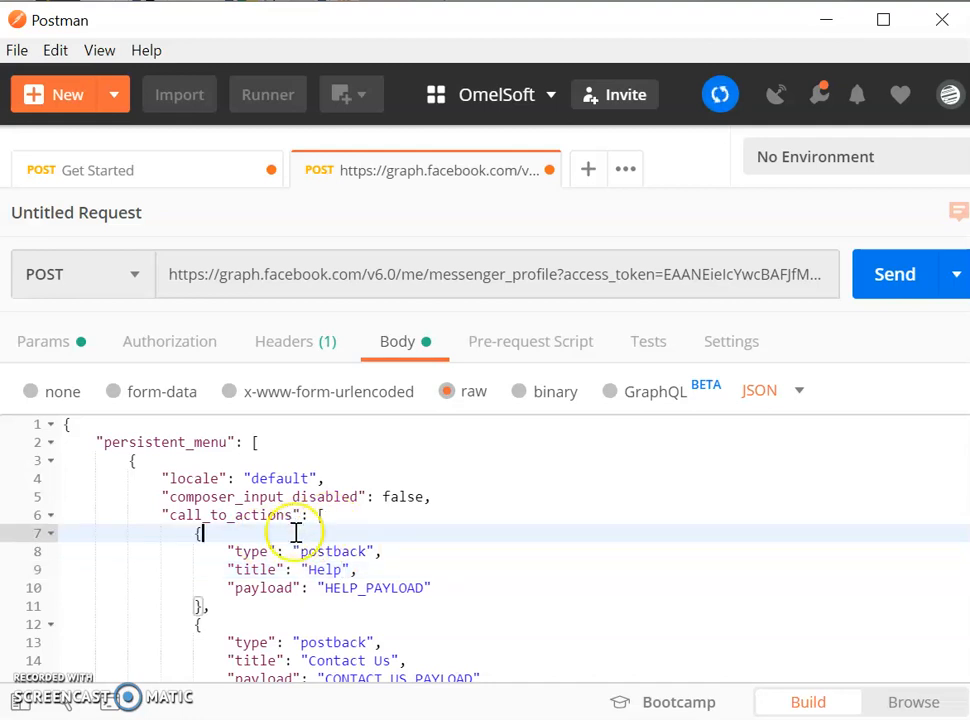
pyautogui.scroll(-3)
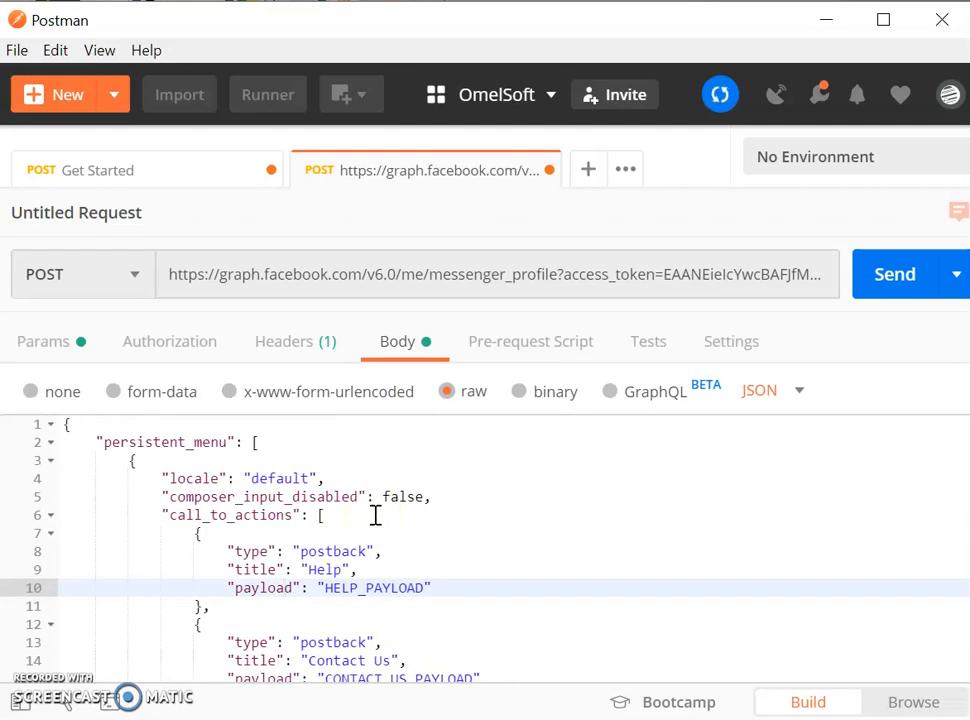
pyautogui.moveTo(868, 328)
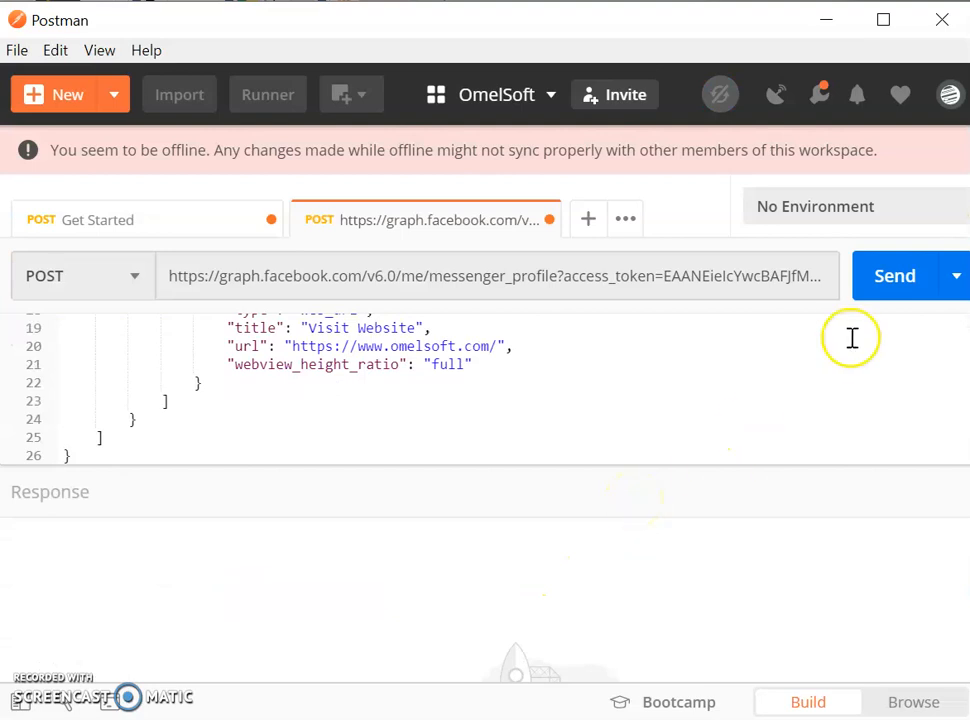
# Step: Send the persistent menu POST request to the Messenger profile endpoint
pyautogui.click(892, 276)
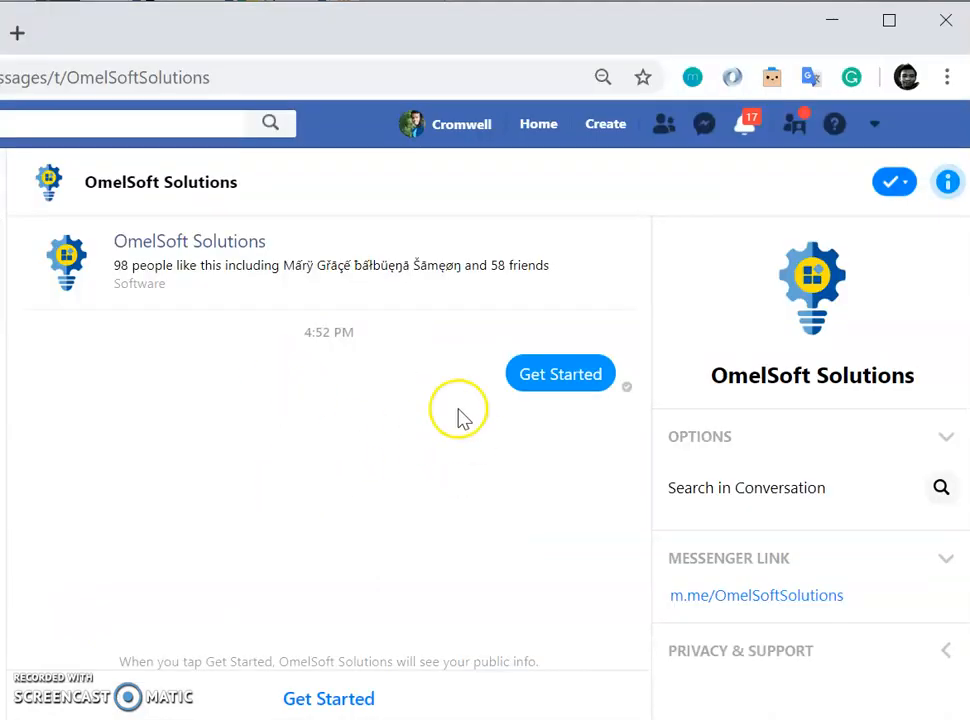
pyautogui.moveTo(448, 496)
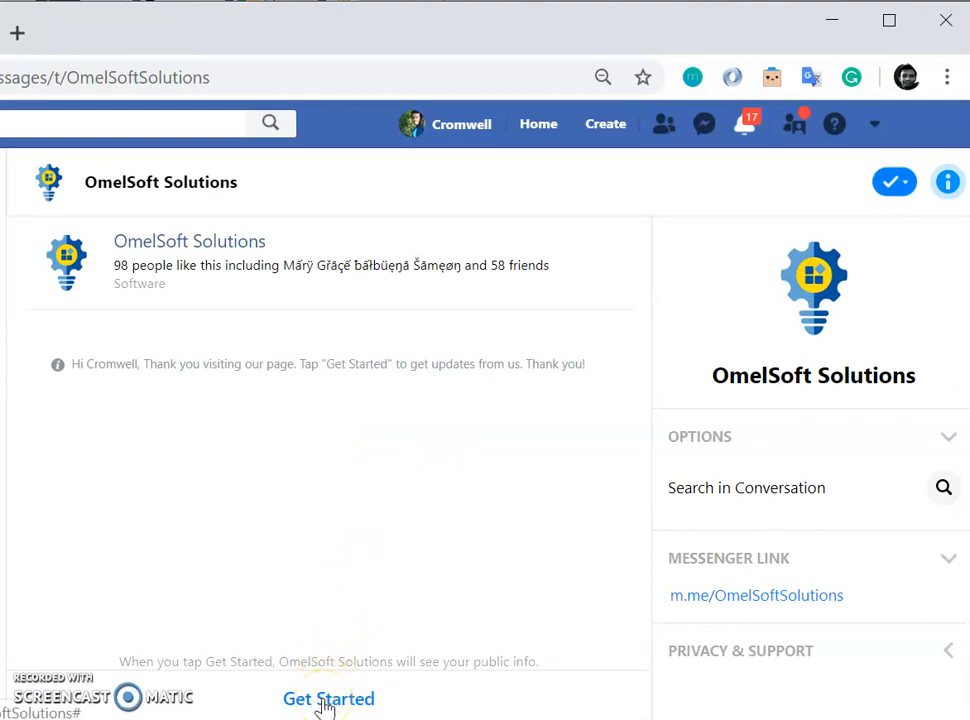
# Step: Tap Get Started in the OmelSoft Solutions chat to unlock the message box
pyautogui.click(328, 698)
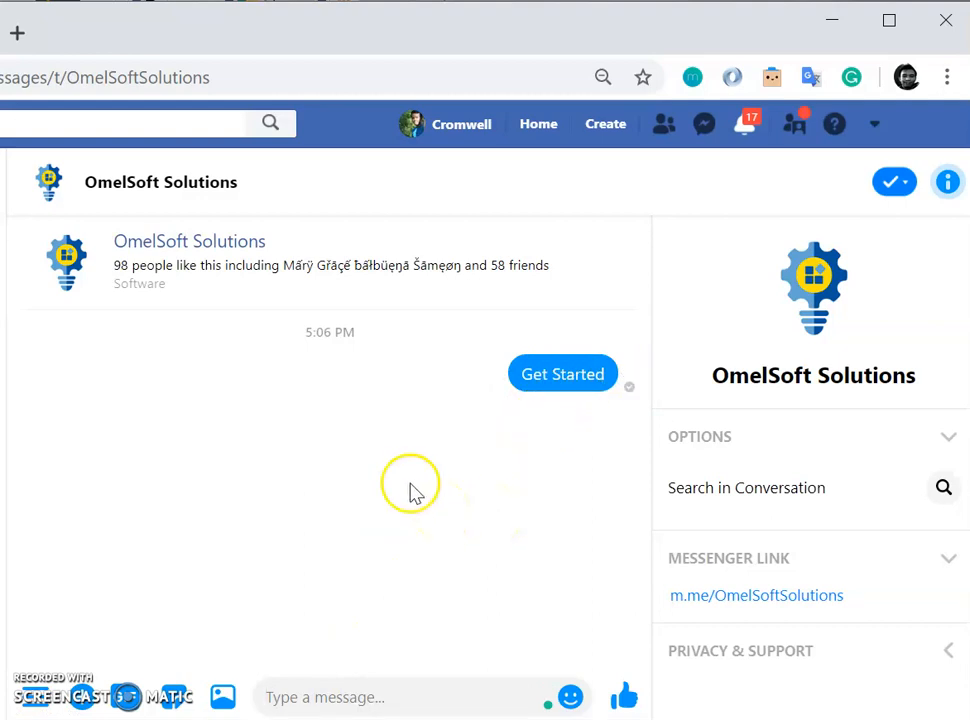
pyautogui.moveTo(516, 440)
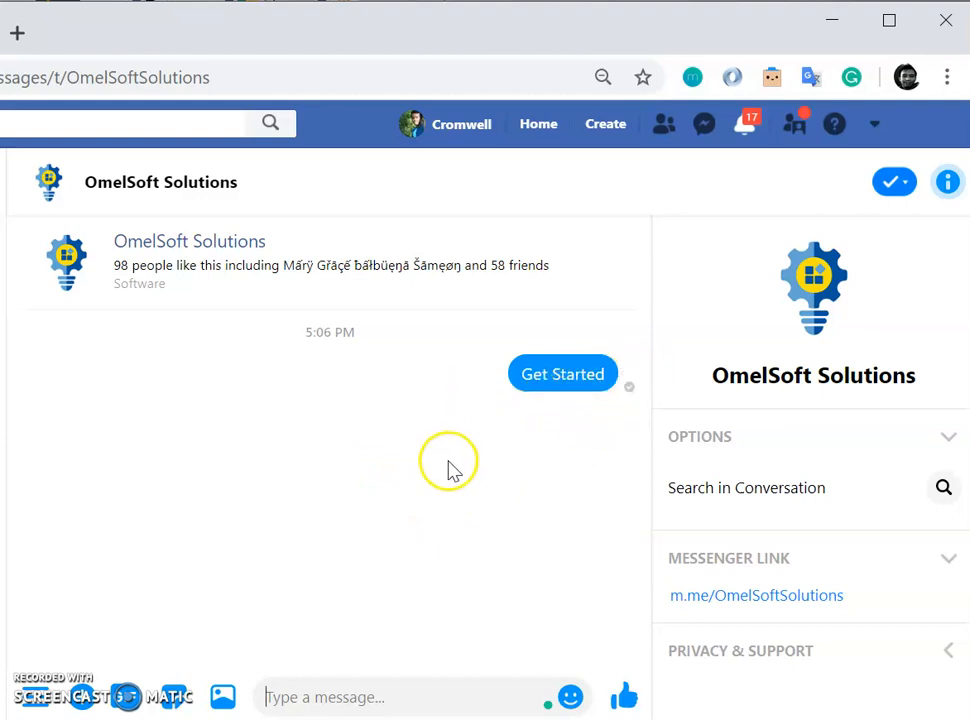
pyautogui.moveTo(190, 408)
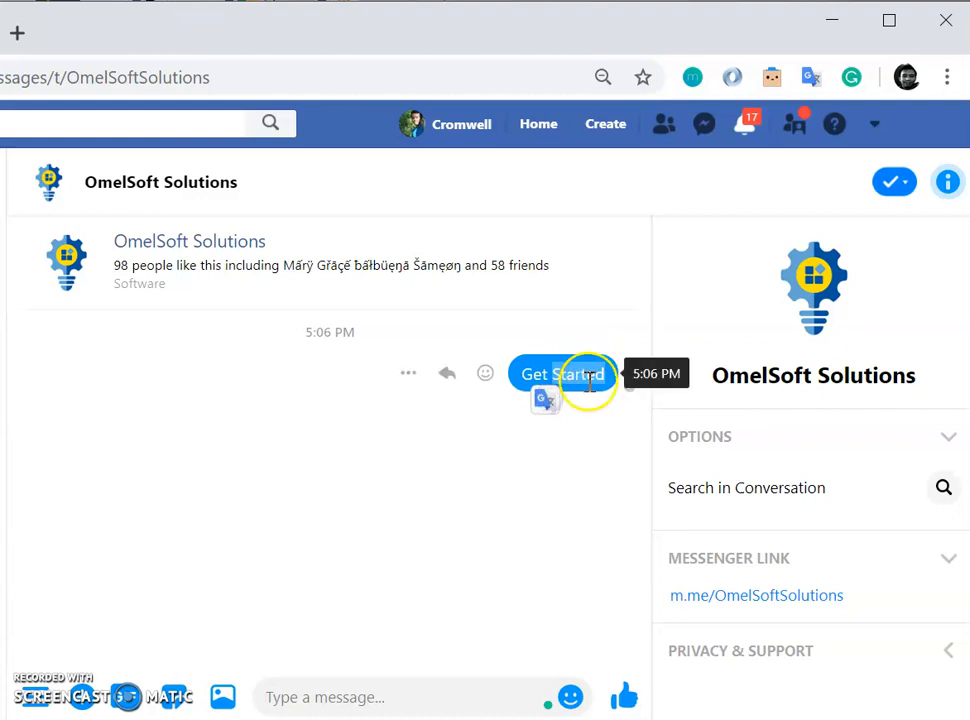
pyautogui.moveTo(480, 504)
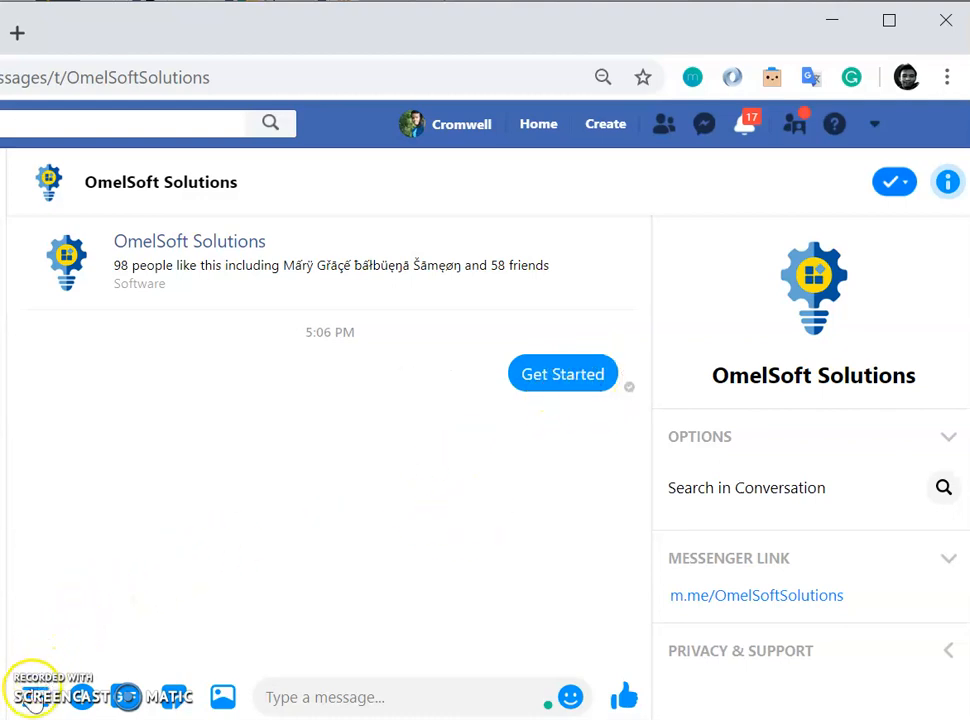
# Step: Show the persistent menu (Help, Contact Us, Visit Website) and follow Visit Website
pyautogui.click(30, 696)
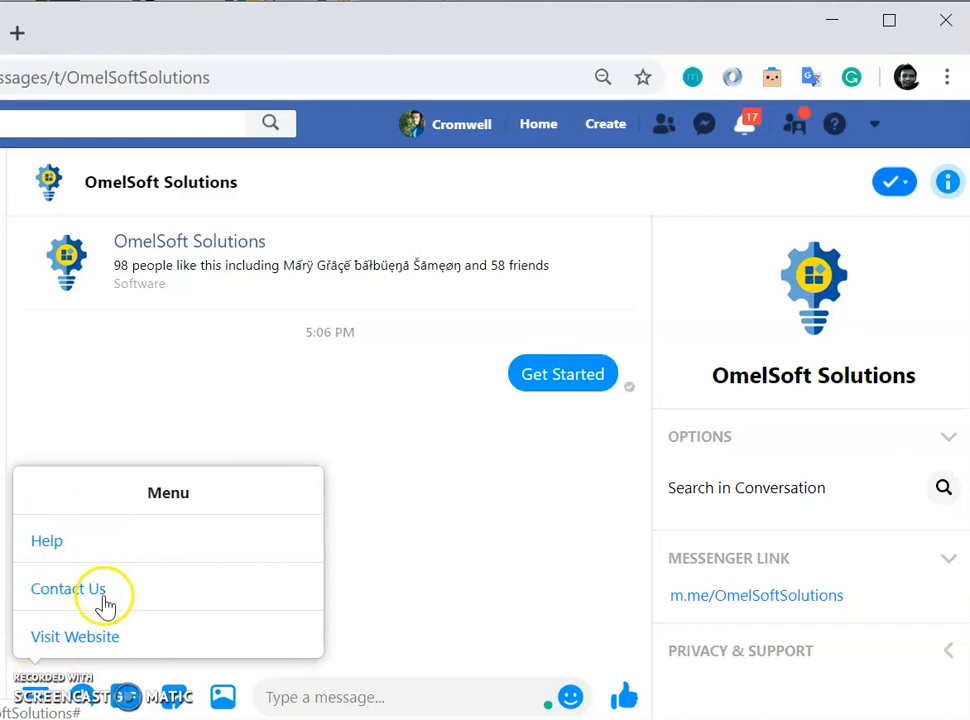
pyautogui.moveTo(248, 488)
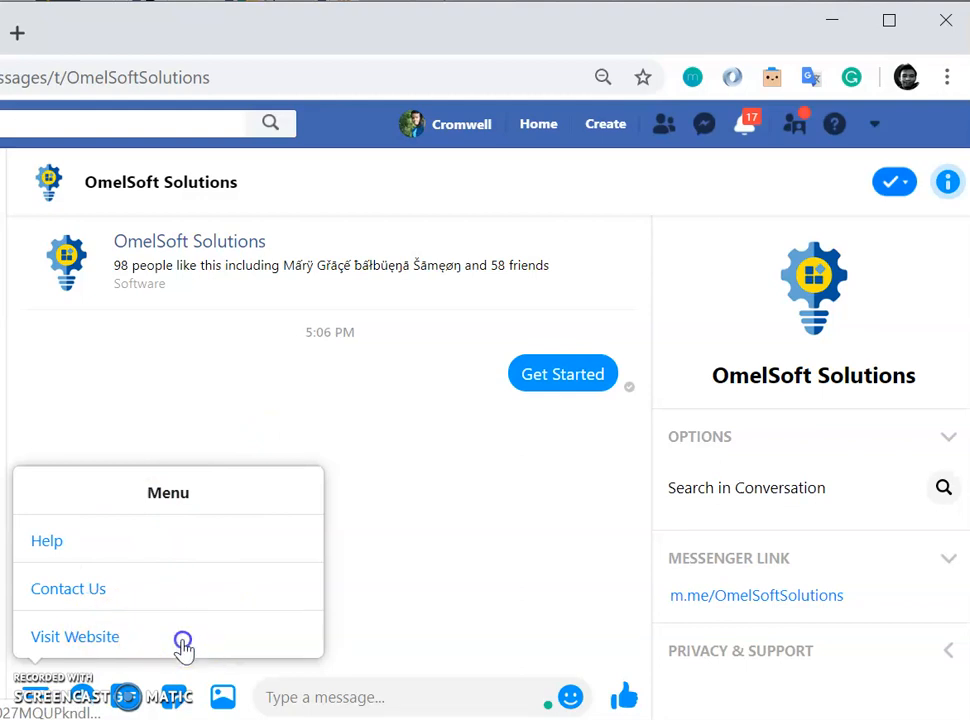
pyautogui.click(76, 636)
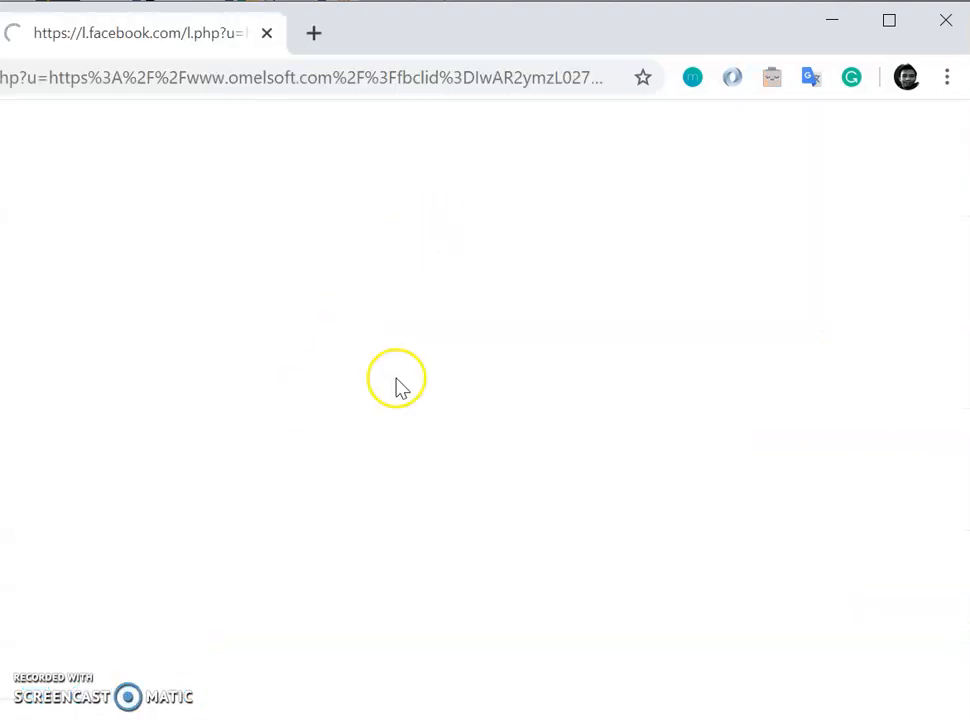
pyautogui.moveTo(362, 340)
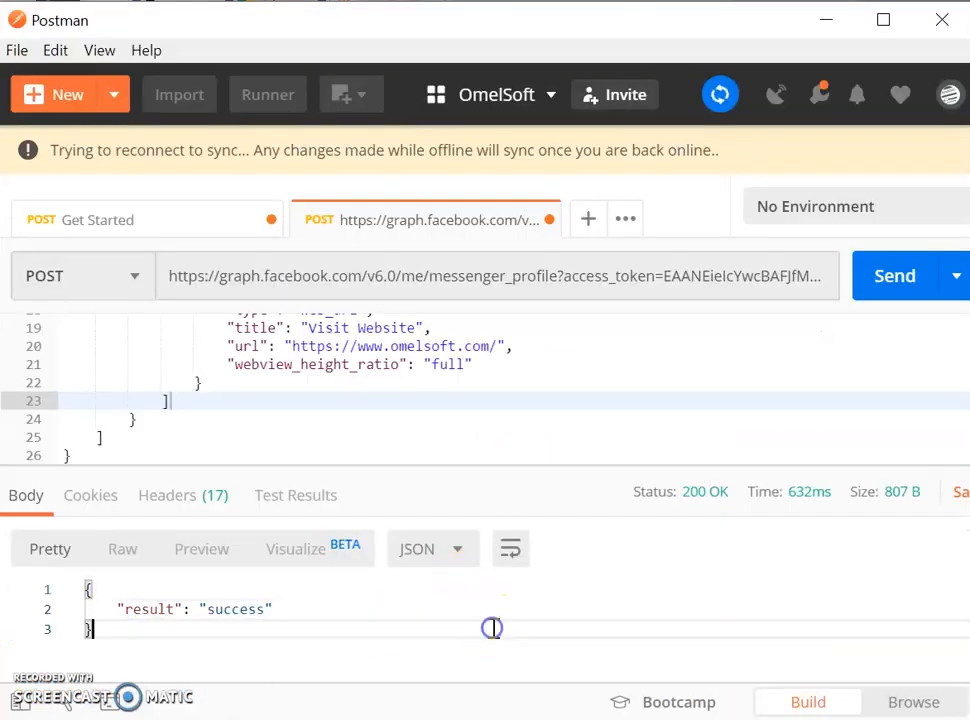
pyautogui.moveTo(728, 410)
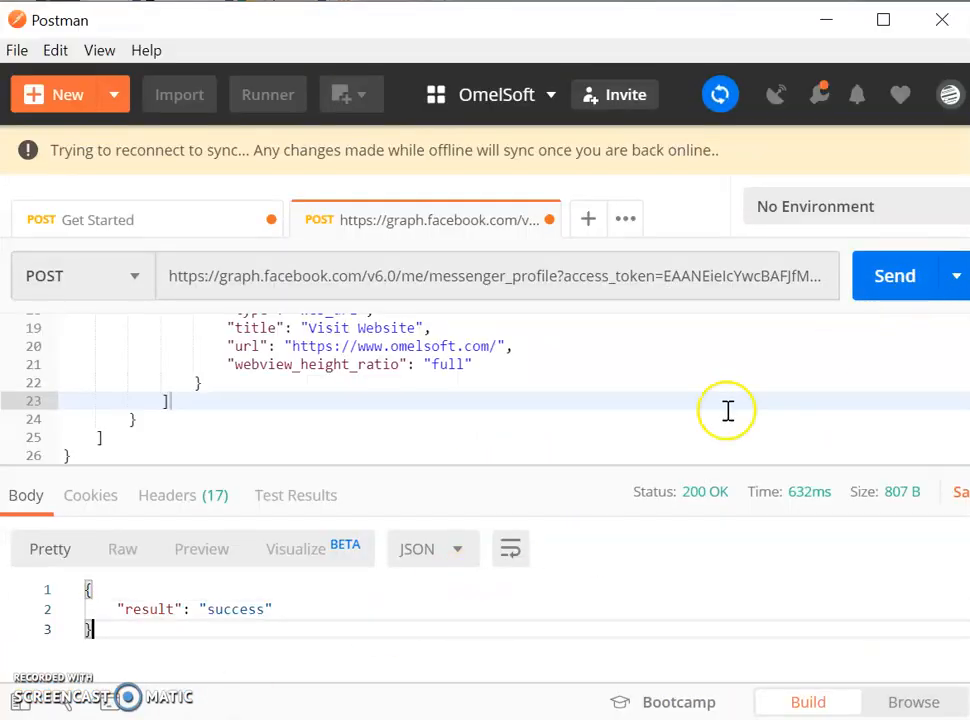